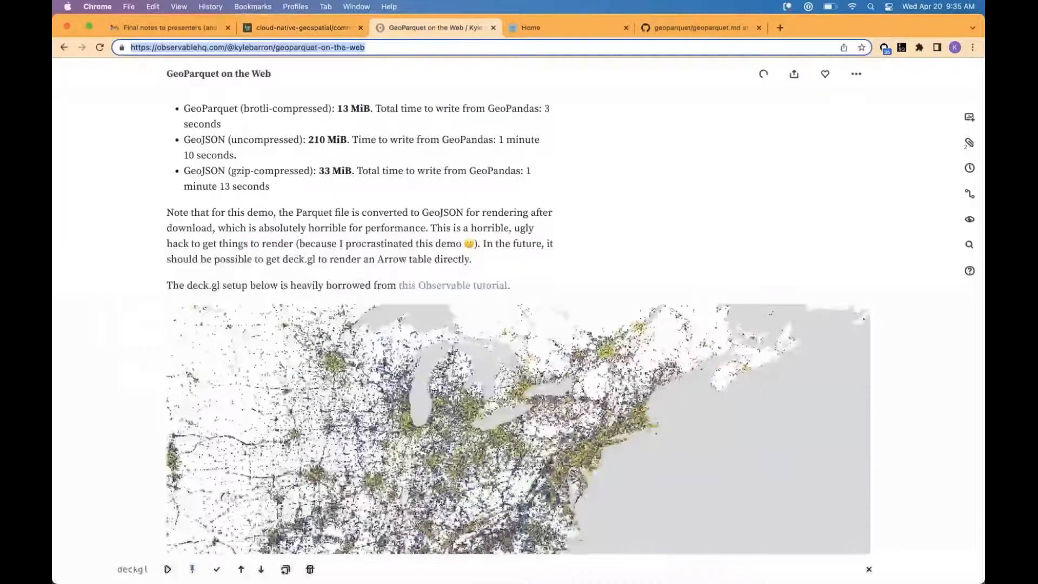
# Scroll up from the deck.gl map to the notebook's introduction on web geospatial bandwidth limits
pyautogui.scroll(3)
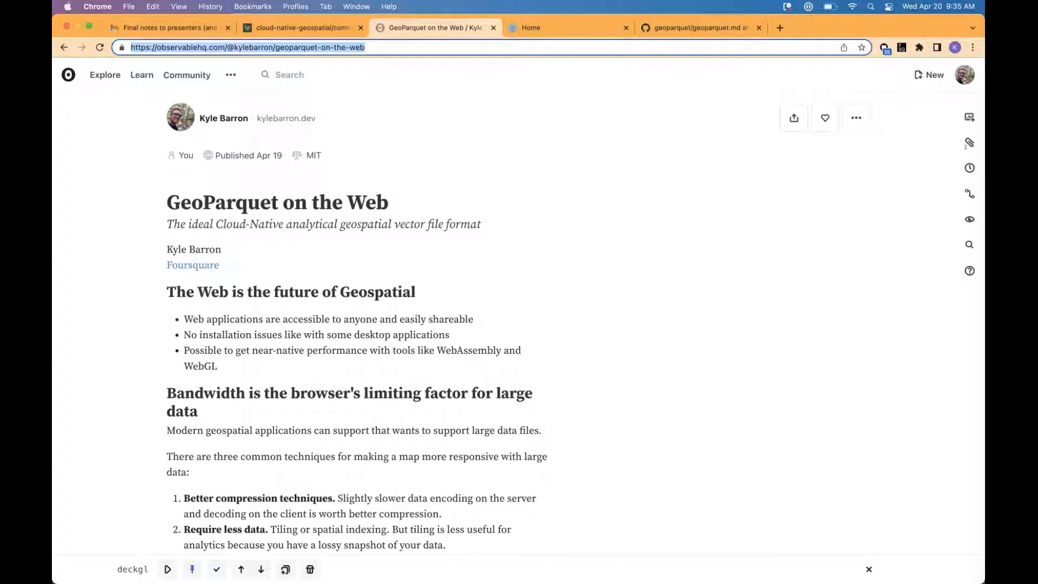
pyautogui.moveTo(126, 314)
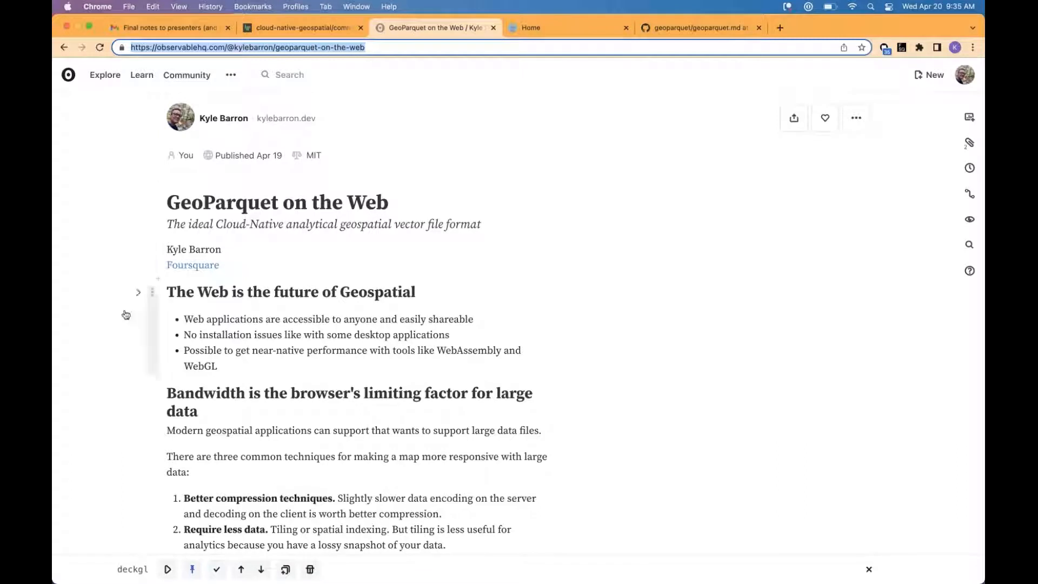
pyautogui.moveTo(125, 315)
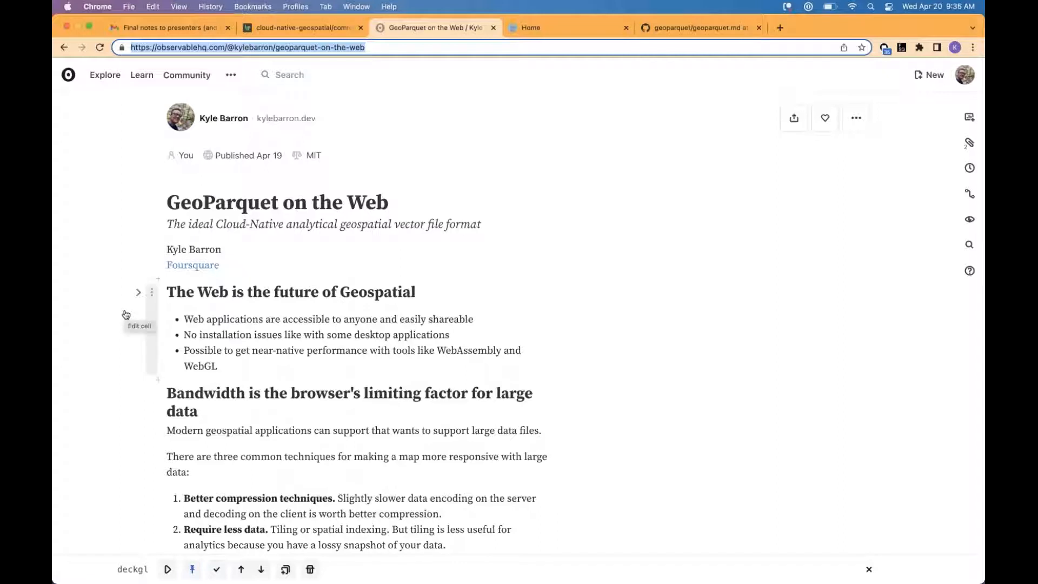
pyautogui.moveTo(122, 350)
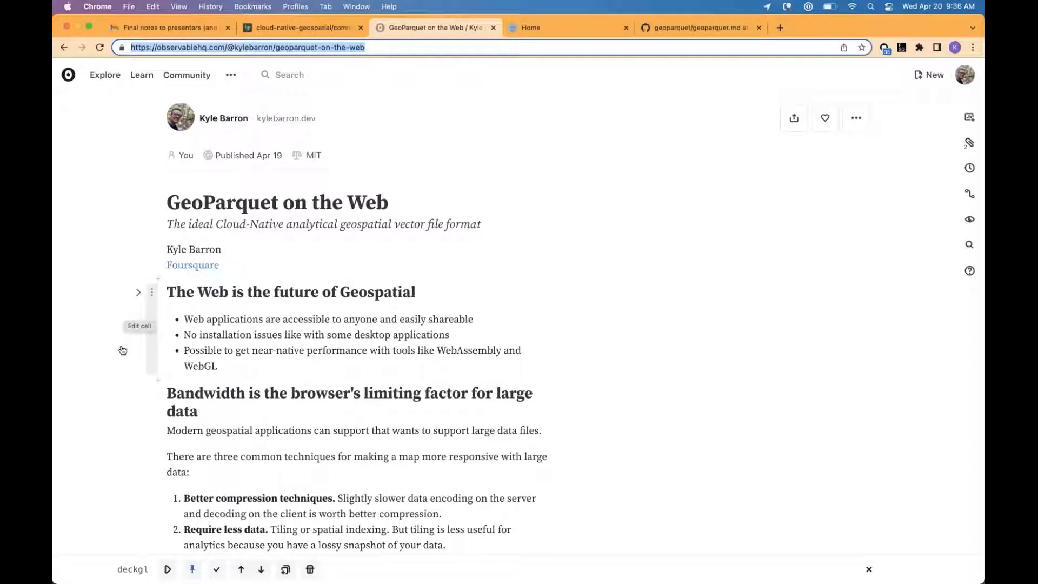
# Scroll down to the three techniques for responsive large-data maps and the start of Why Parquet
pyautogui.scroll(-3)
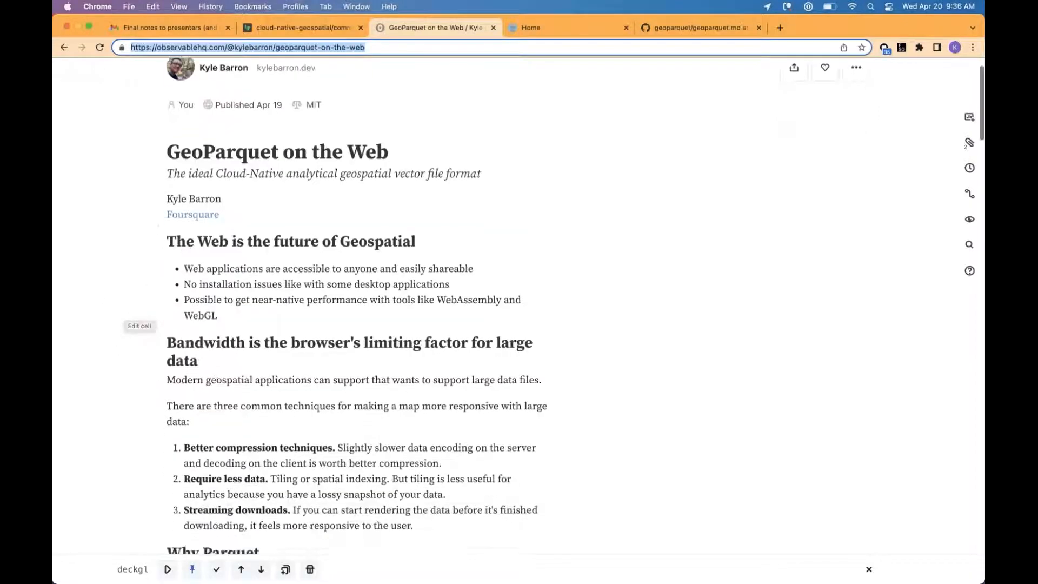
pyautogui.scroll(-3)
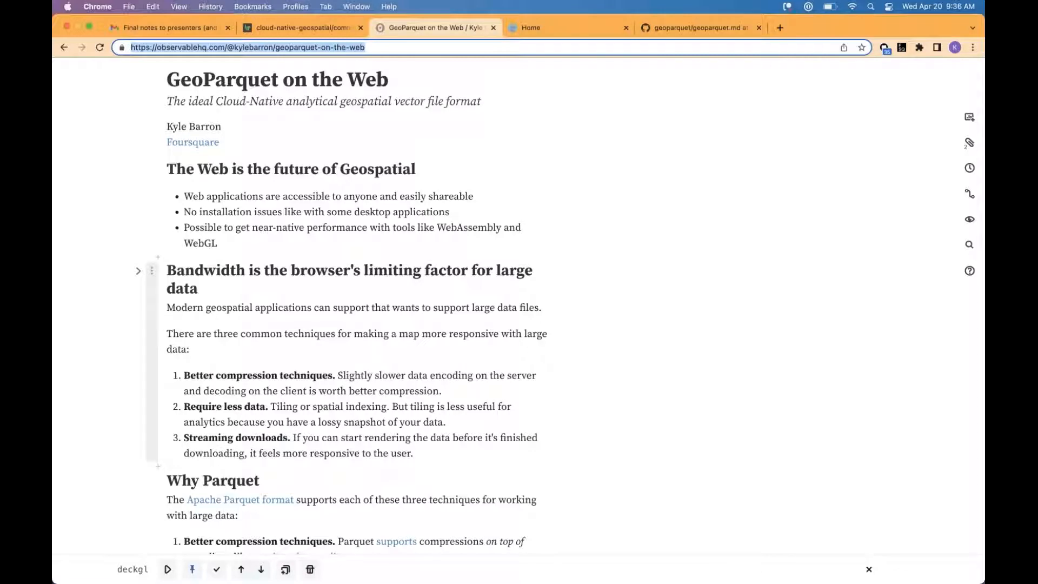
# Scroll down until the Why Parquet section and its GeoParquet specification paragraph are in view
pyautogui.scroll(-3)
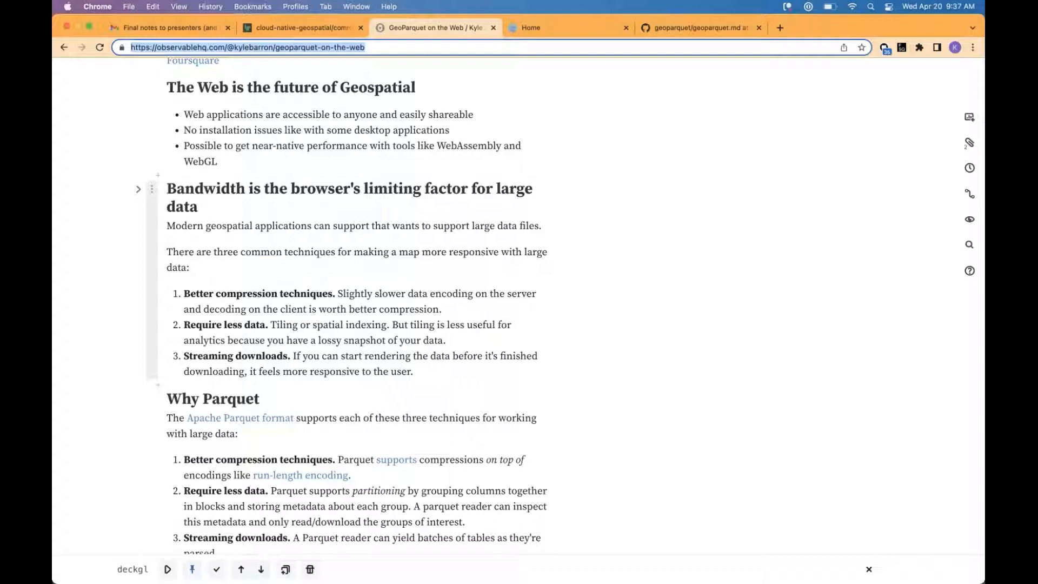
pyautogui.scroll(-3)
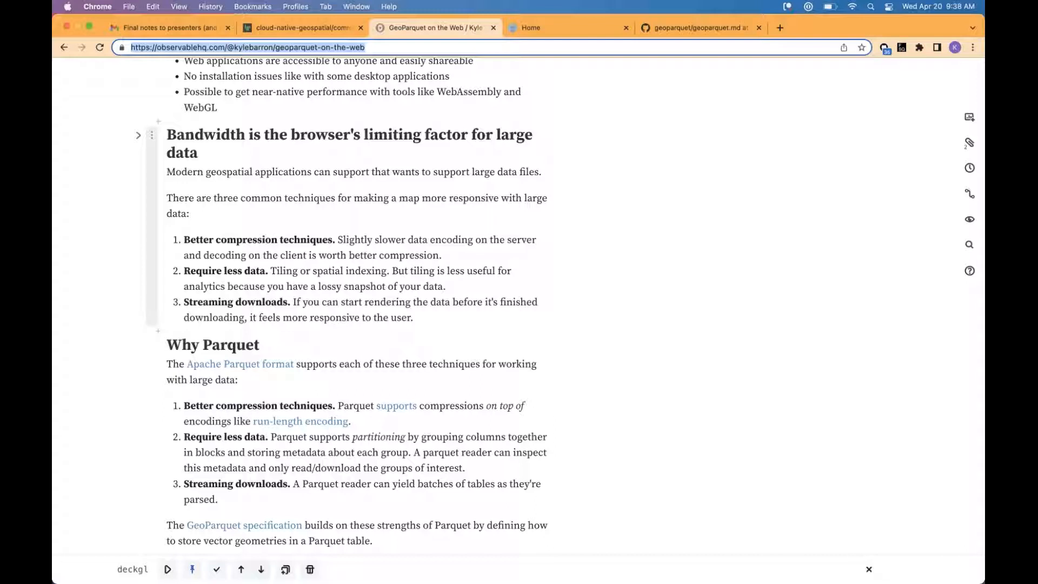
# Scroll down so the Cloud-Optimized GeoTIFF heading appears beneath the full Why Parquet section
pyautogui.scroll(-3)
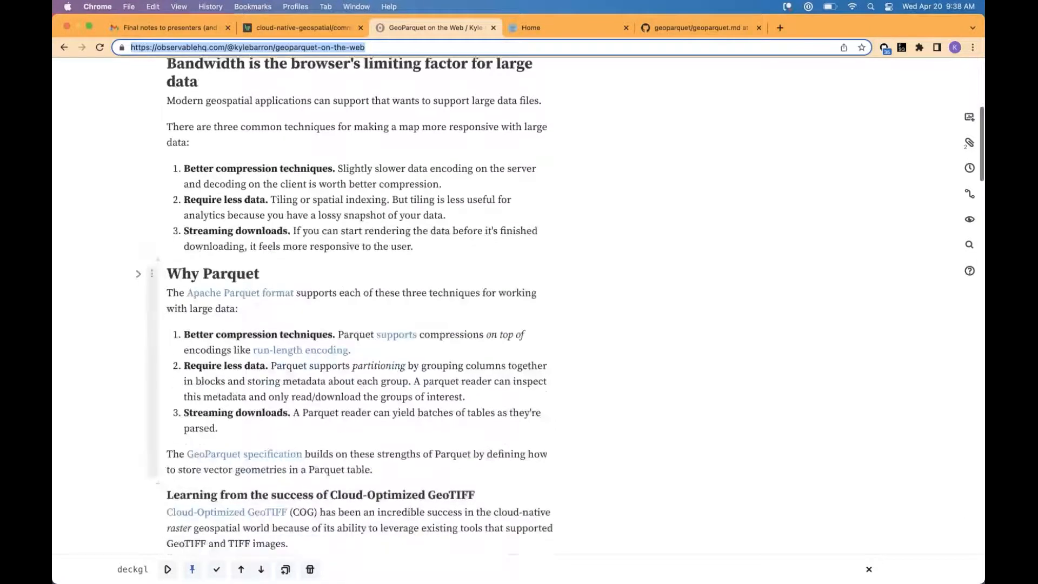
# Scroll down through the Cloud-Optimized GeoTIFF section until Bringing Parquet to the Web starts below
pyautogui.scroll(-3)
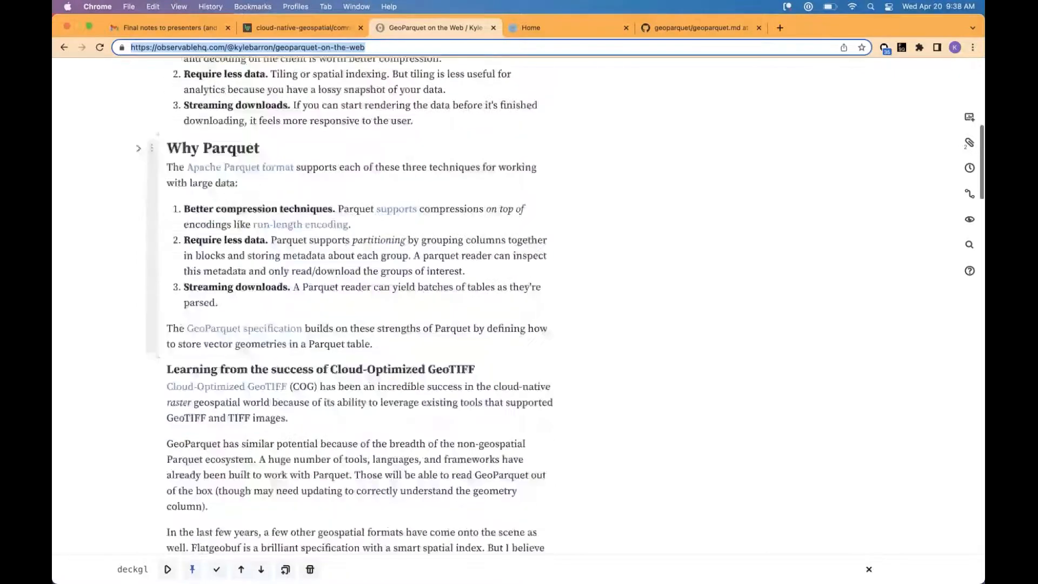
pyautogui.scroll(-3)
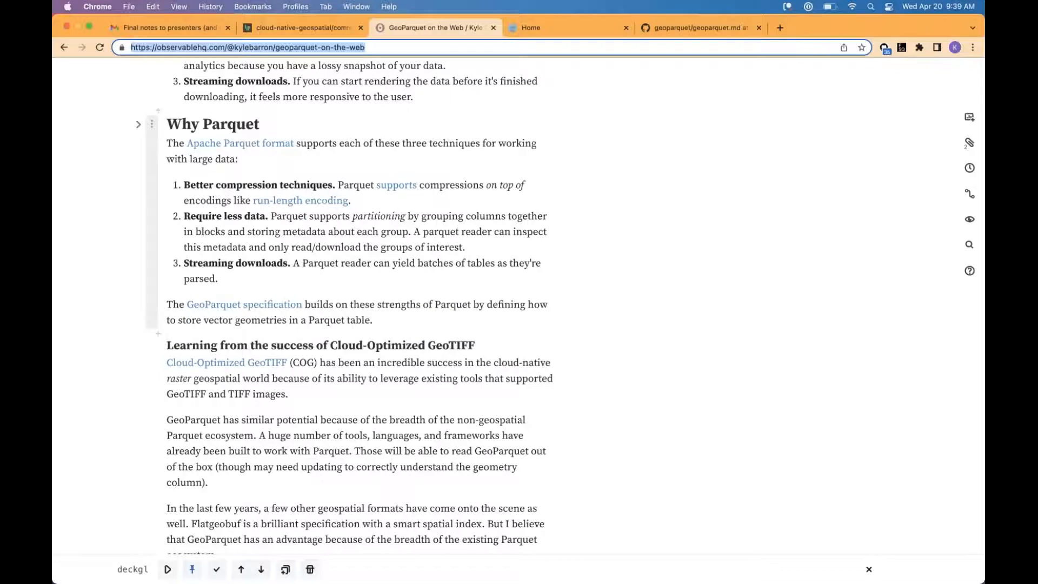
pyautogui.scroll(-3)
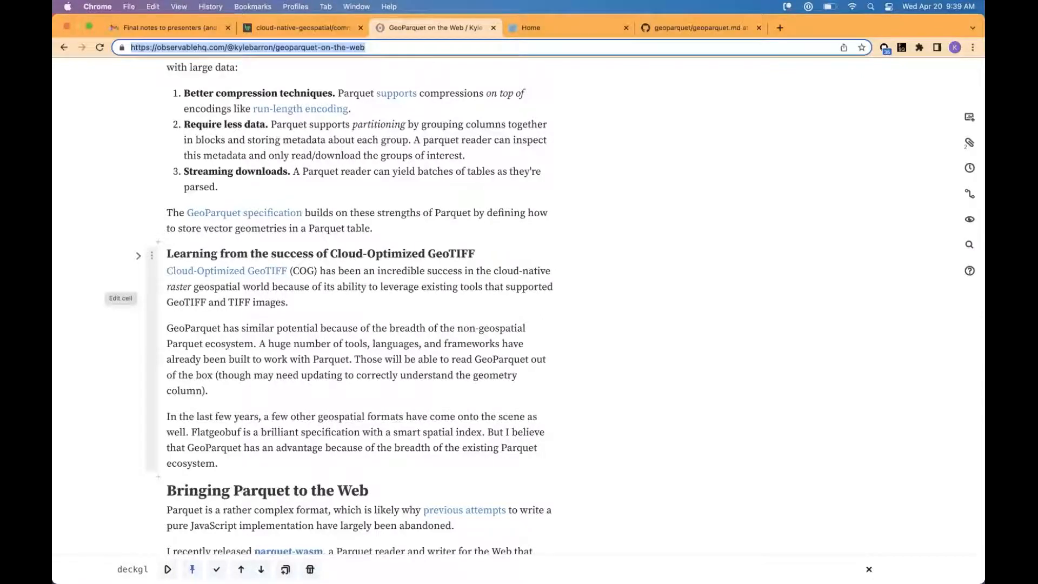
# Read the Bringing Parquet to the Web section, briefly scrolling back and right-clicking in the text
pyautogui.scroll(-3)
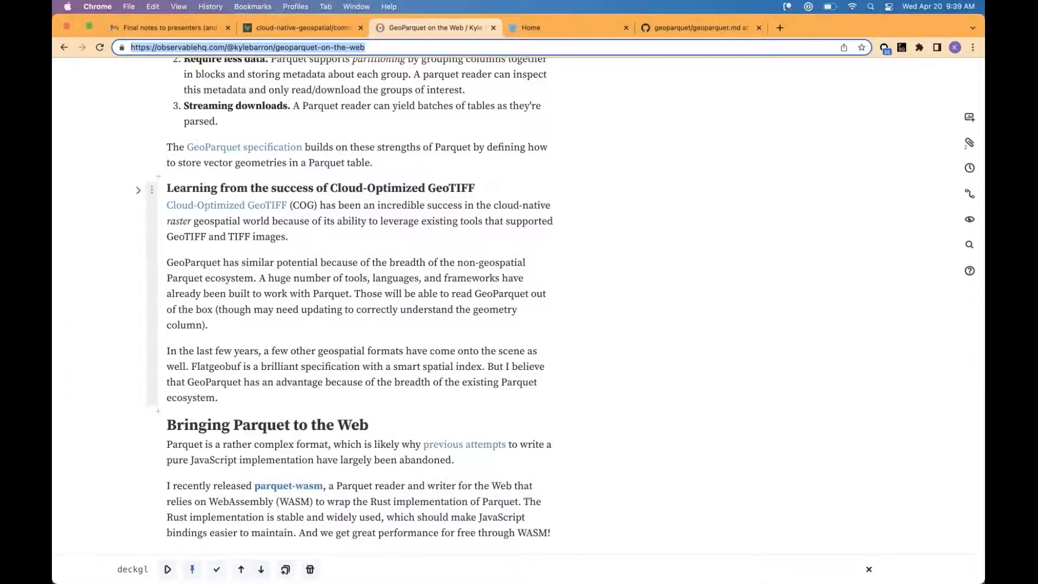
pyautogui.scroll(3)
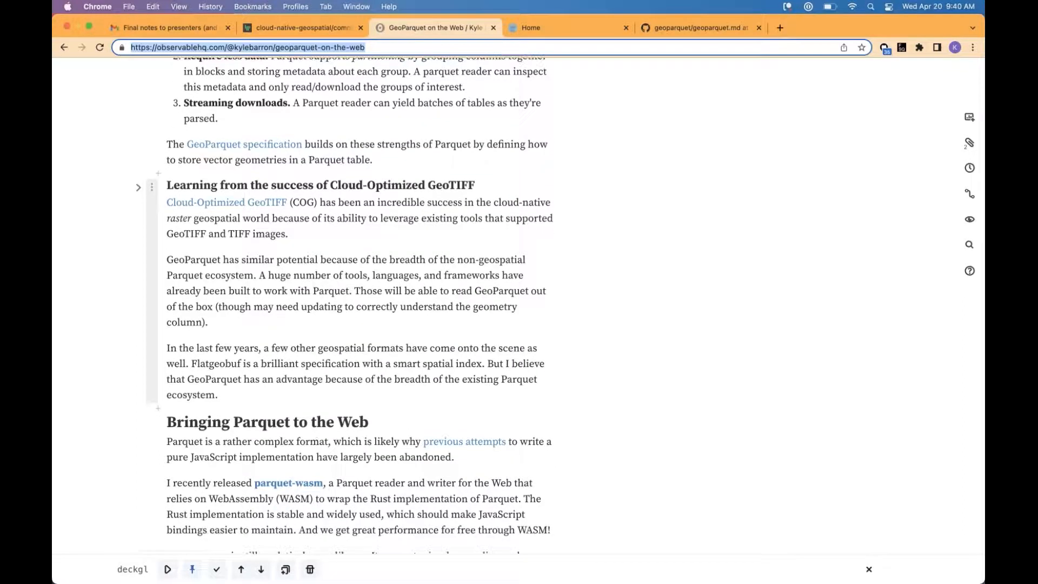
pyautogui.rightClick(71, 258)
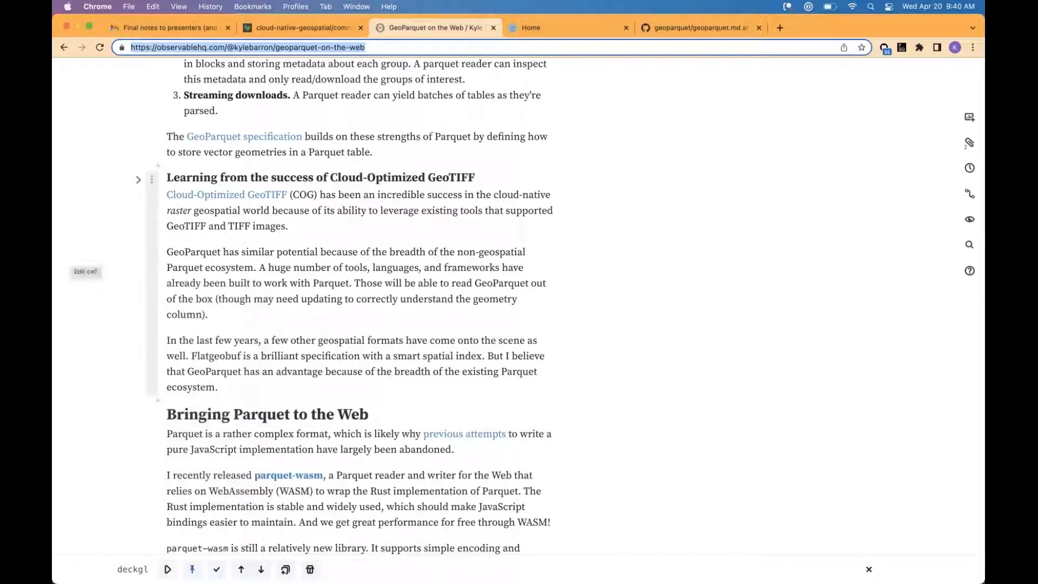
# Scroll down to the Demo! heading and its speed-test dataset file-size comparisons
pyautogui.scroll(-3)
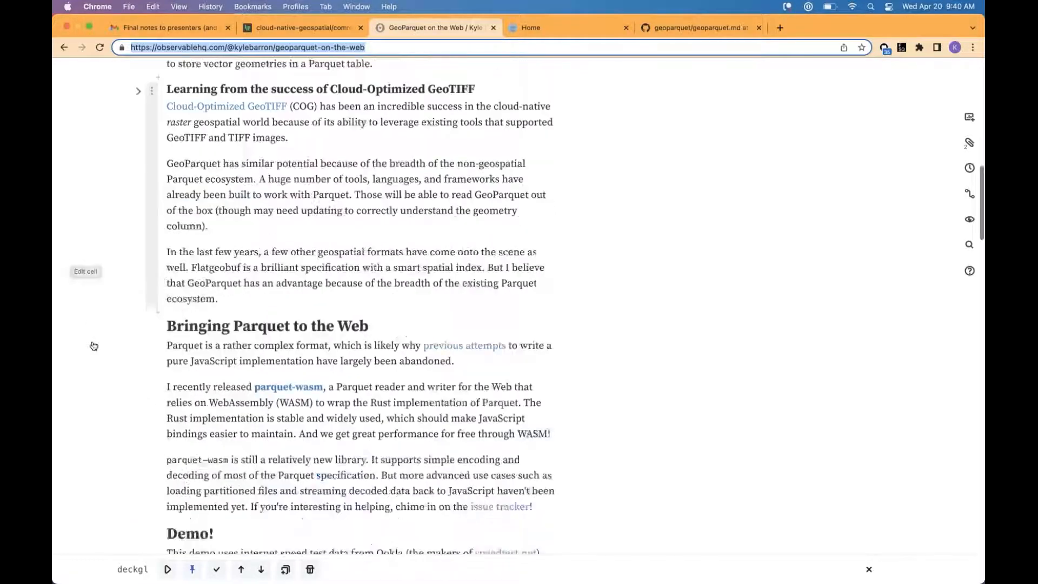
pyautogui.scroll(-3)
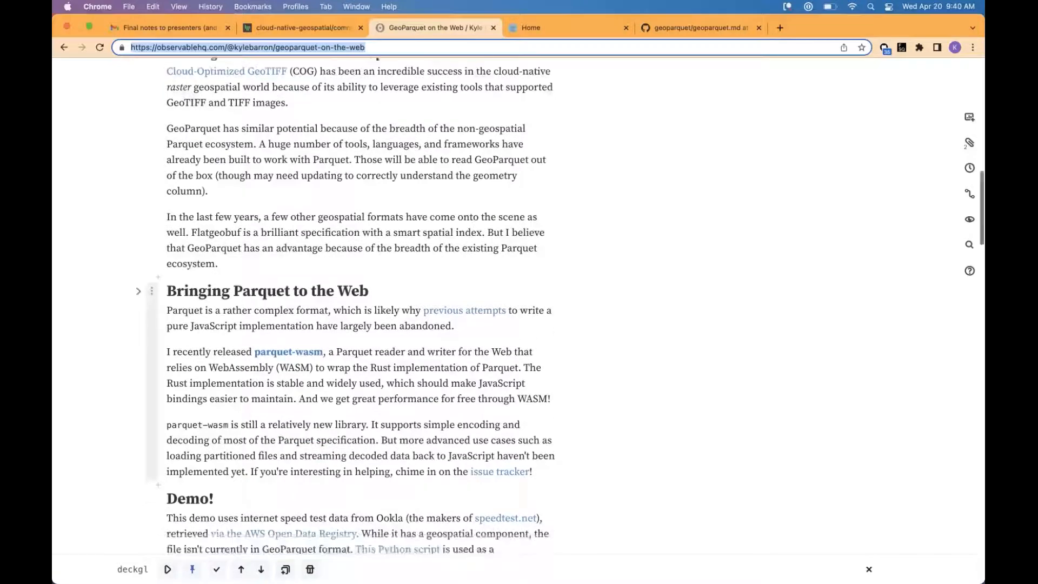
pyautogui.scroll(-3)
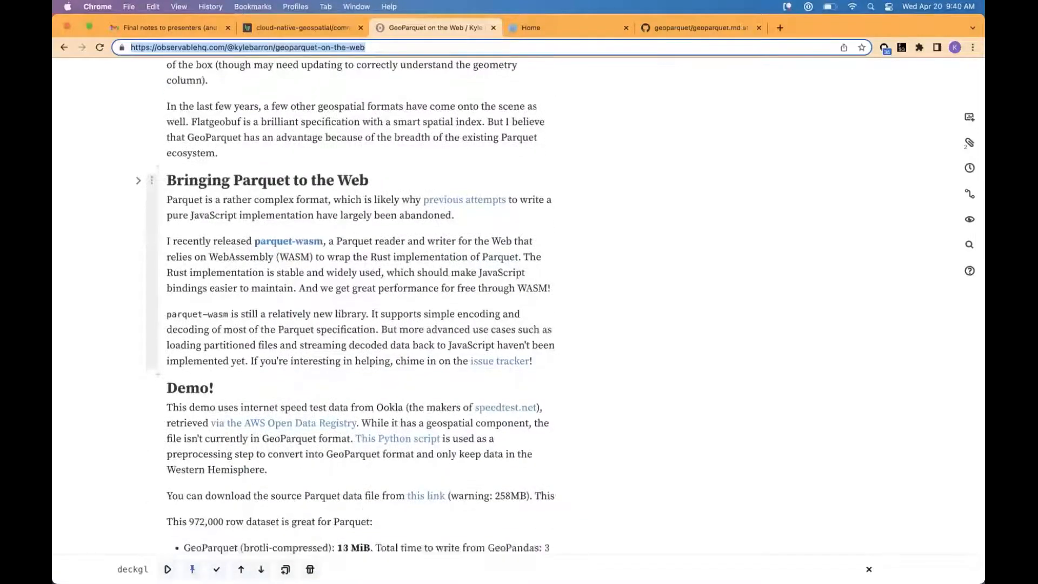
pyautogui.scroll(-3)
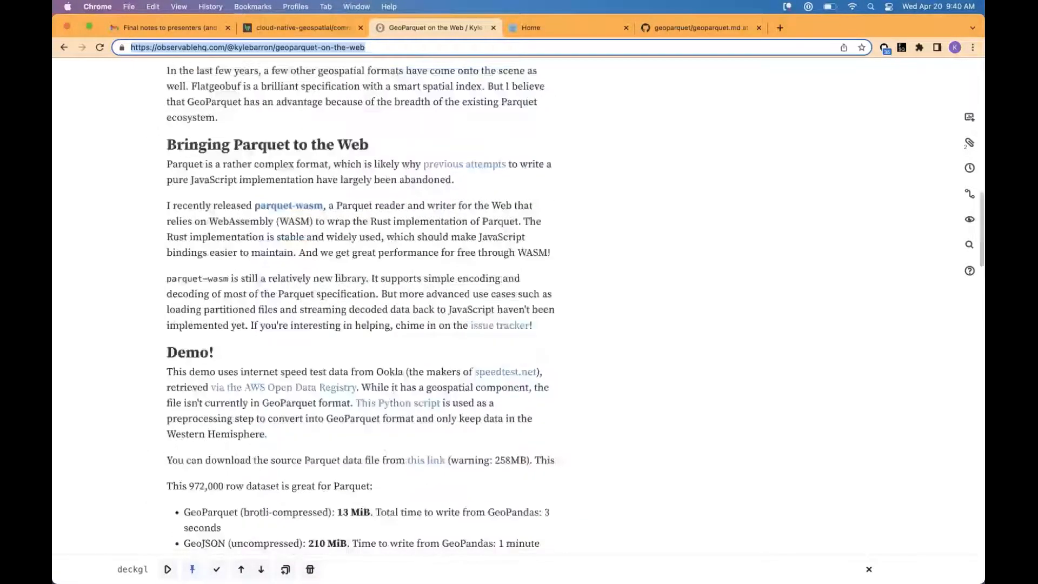
pyautogui.scroll(-3)
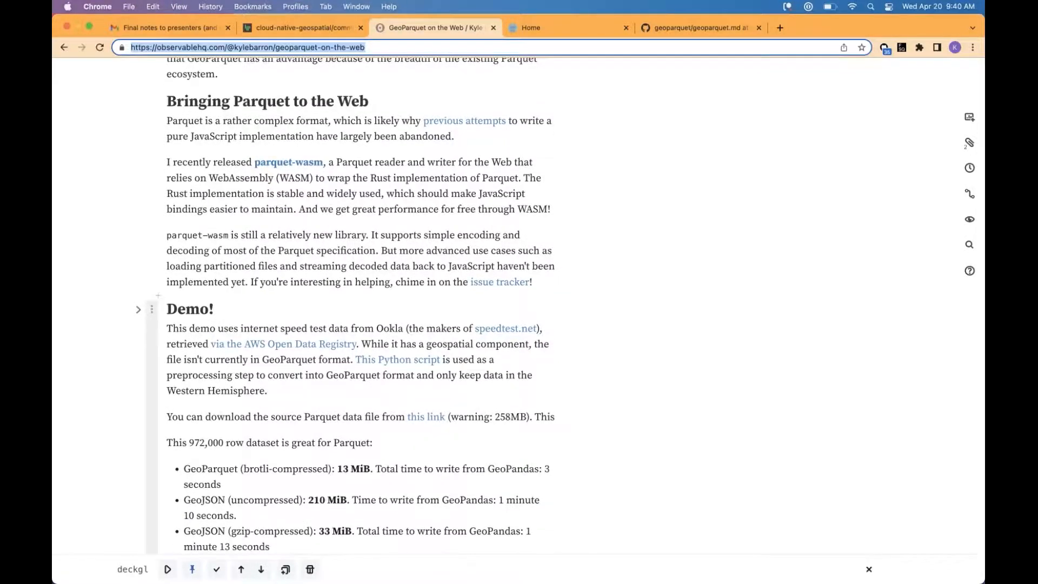
pyautogui.scroll(-3)
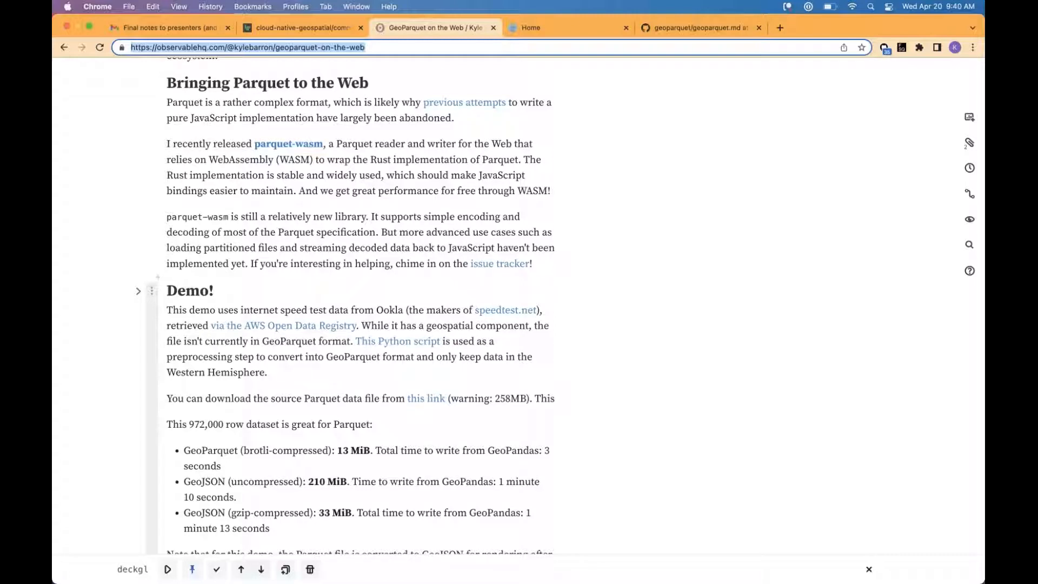
# Scroll down past the GeoJSON conversion note and deck.gl credit to the top of the speed-test map
pyautogui.scroll(-3)
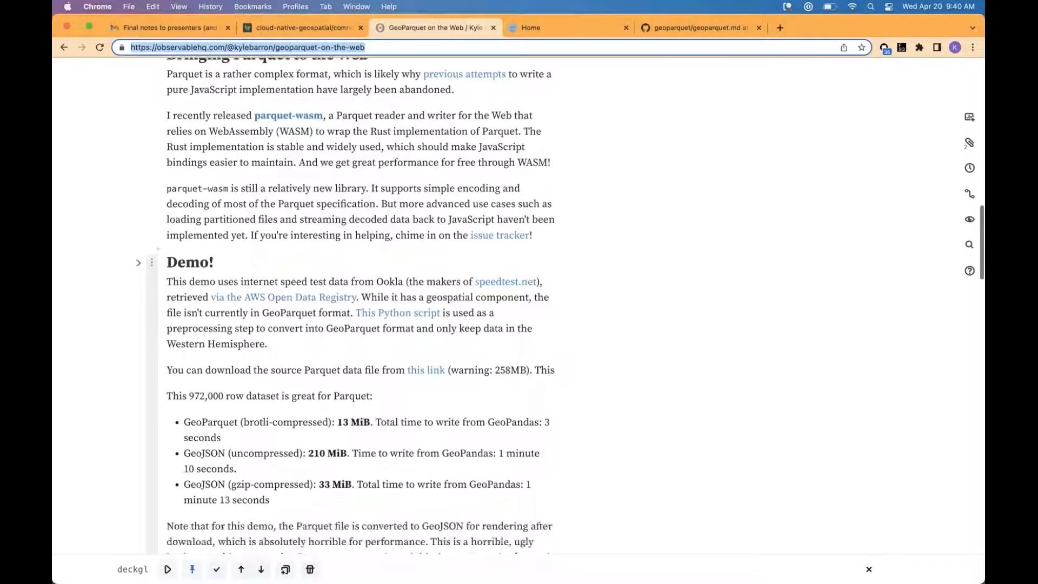
pyautogui.scroll(-3)
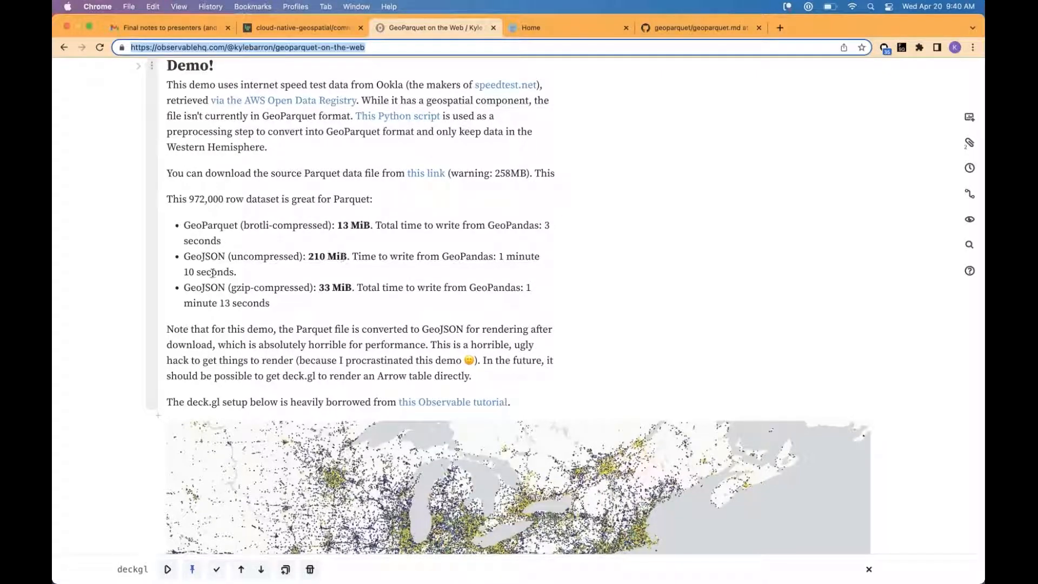
# Zoom the speed-test map out from the northeastern US to the whole continent, with the mapContainer cell below
pyautogui.scroll(-3)
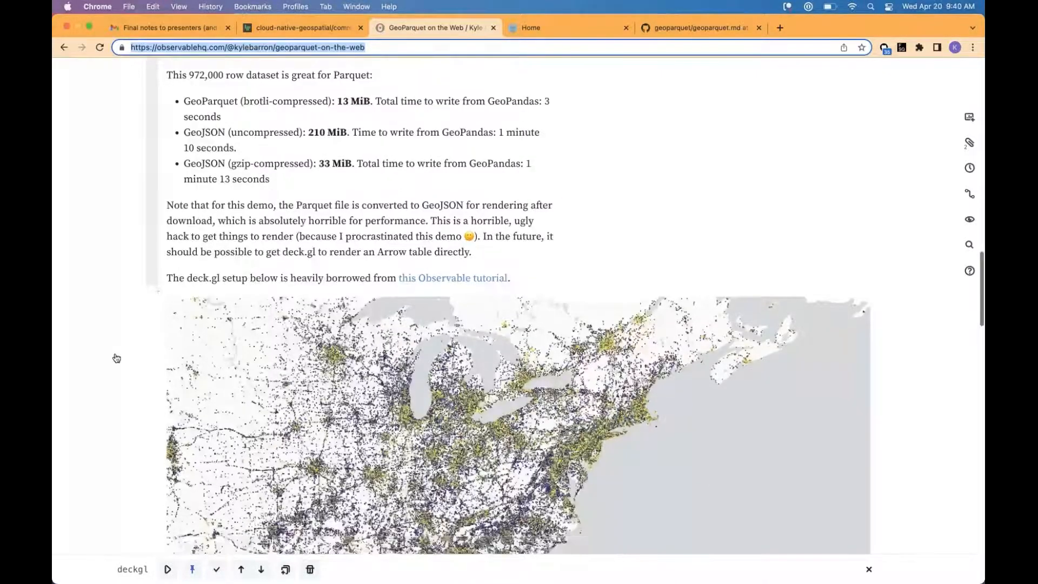
pyautogui.scroll(-3)
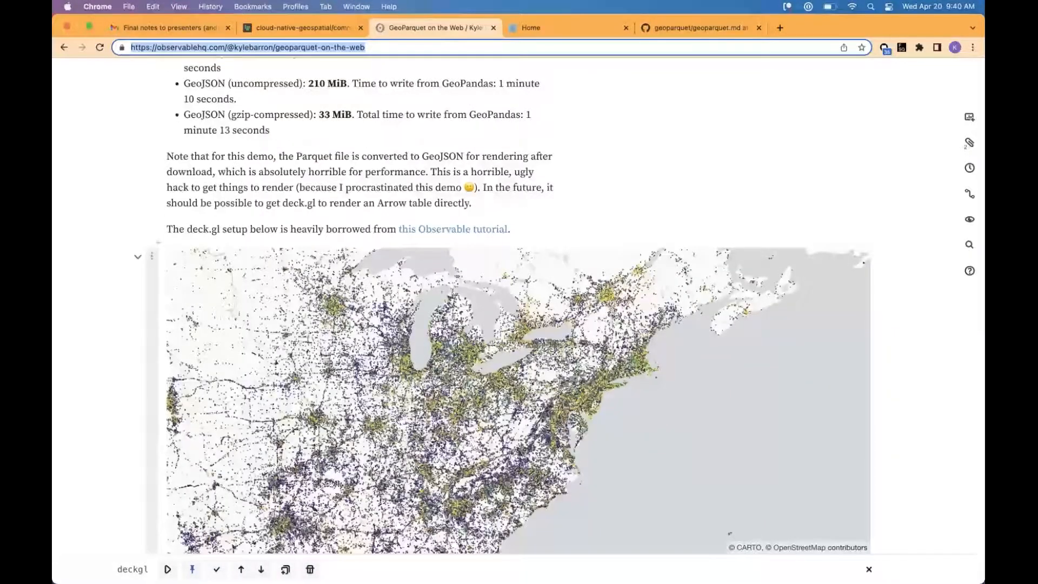
pyautogui.scroll(-3)
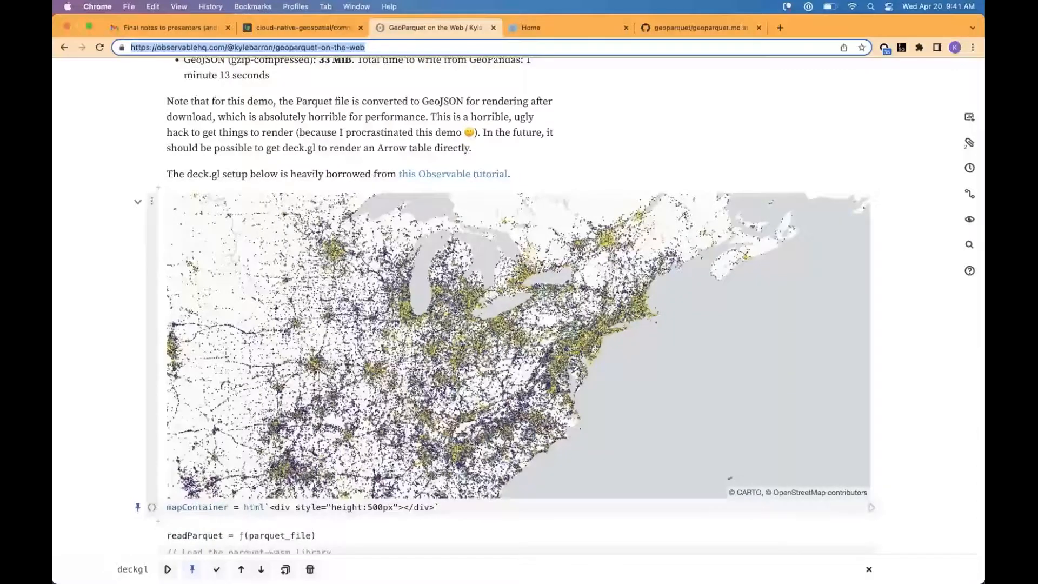
pyautogui.scroll(-3)
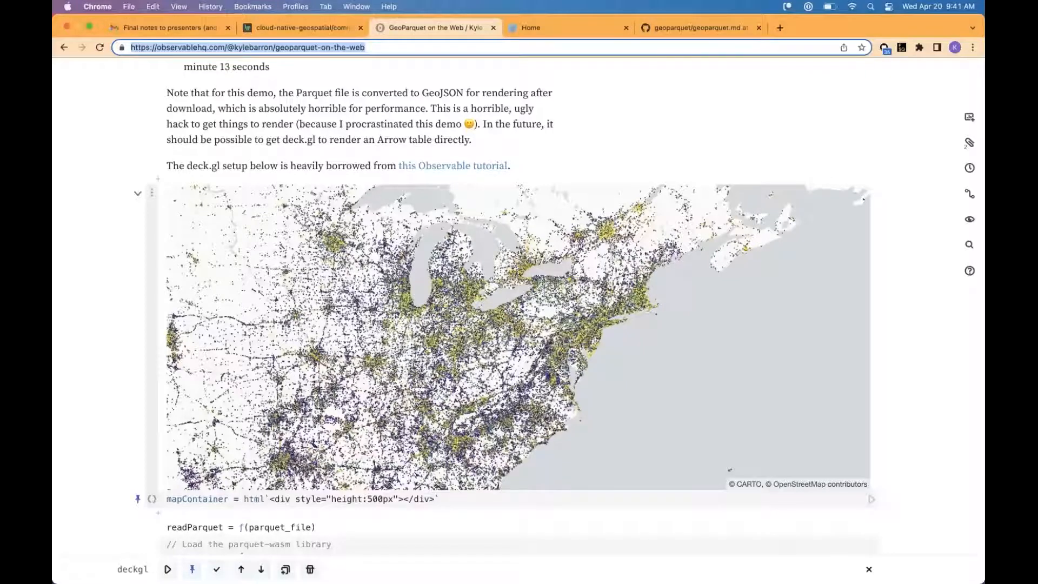
pyautogui.scroll(3)
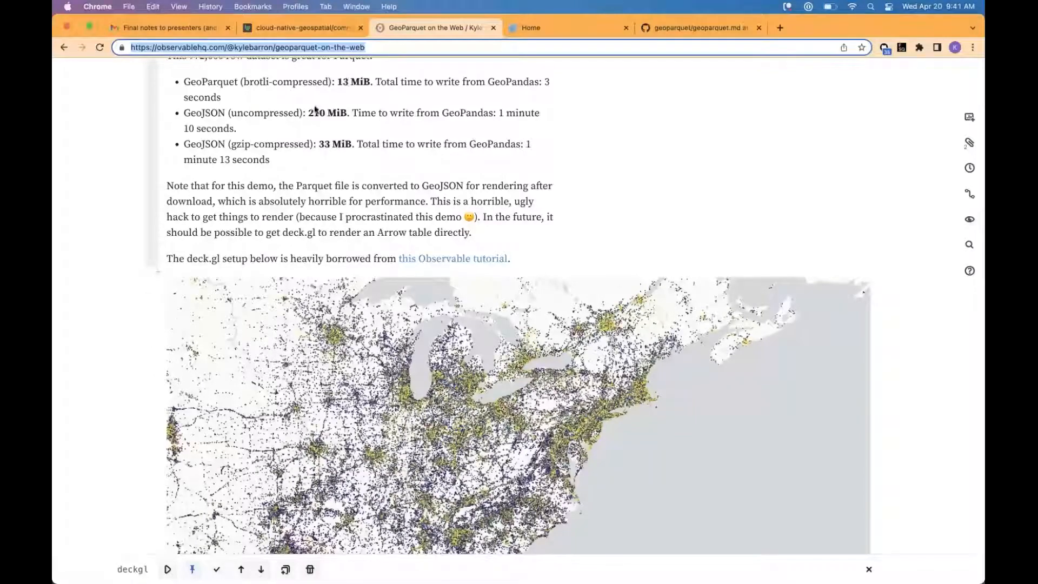
pyautogui.scroll(-3)
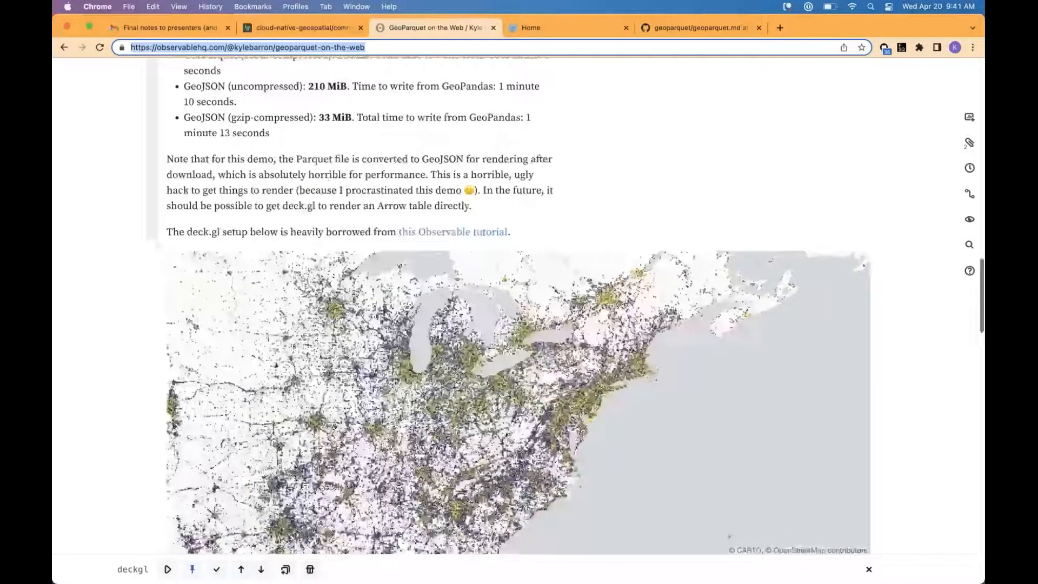
pyautogui.scroll(-3)
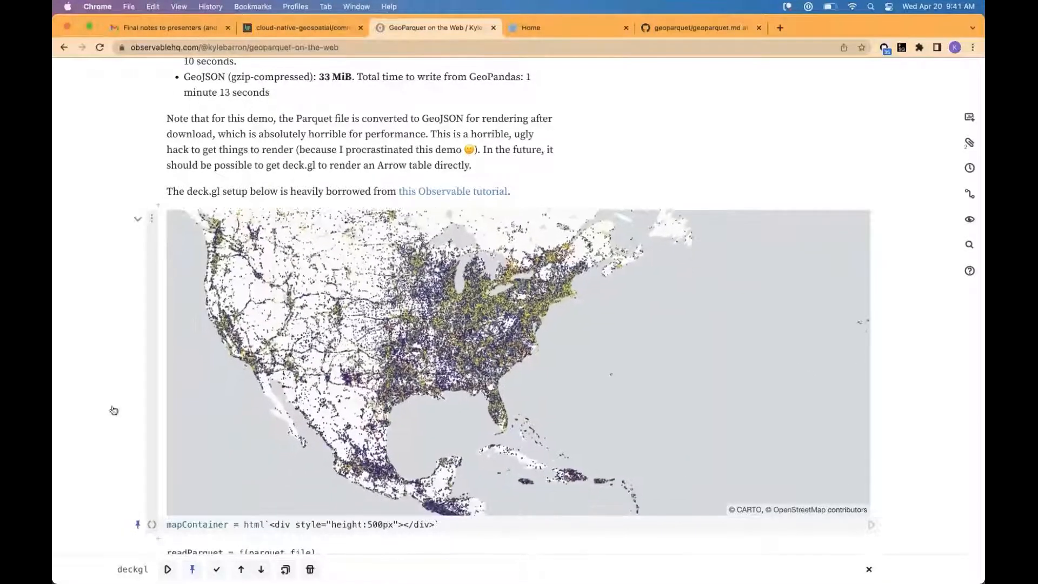
pyautogui.scroll(-3)
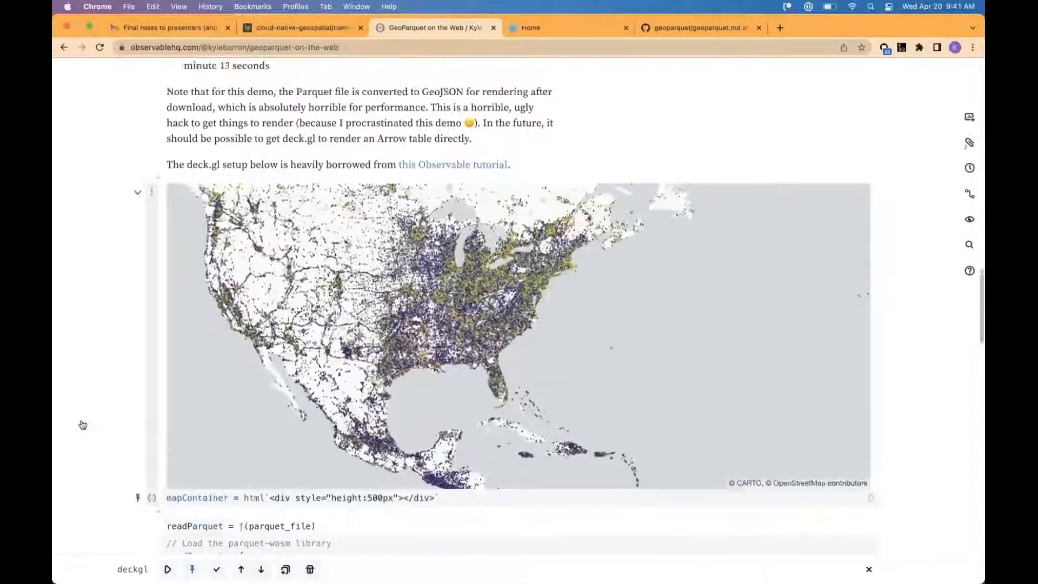
pyautogui.scroll(3)
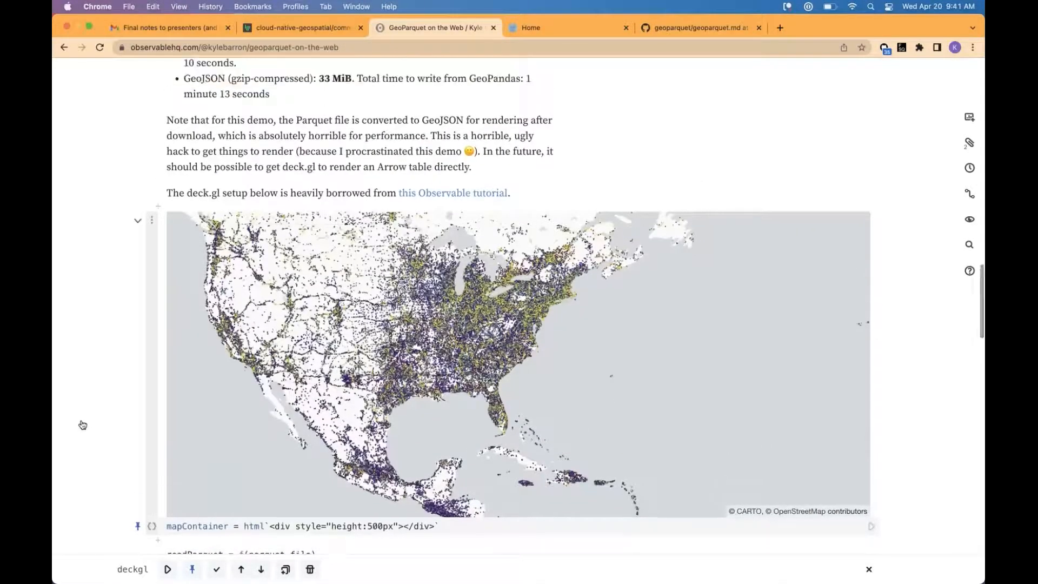
pyautogui.scroll(-3)
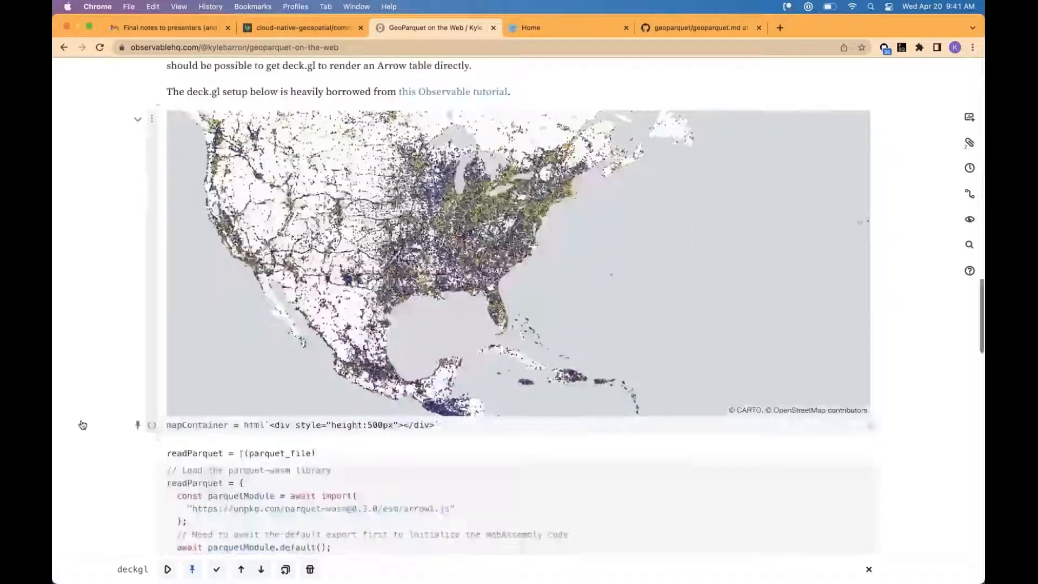
pyautogui.scroll(3)
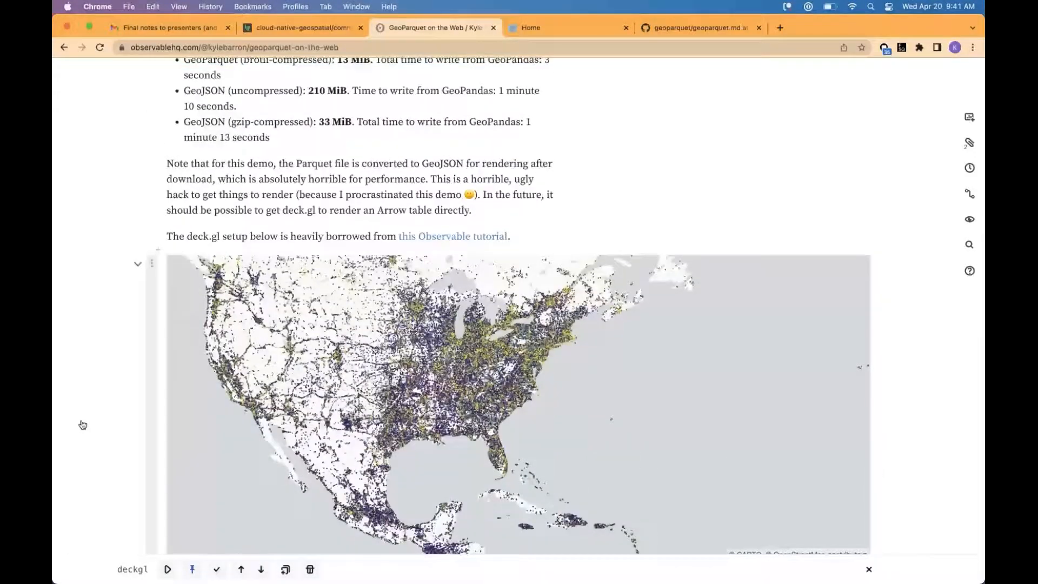